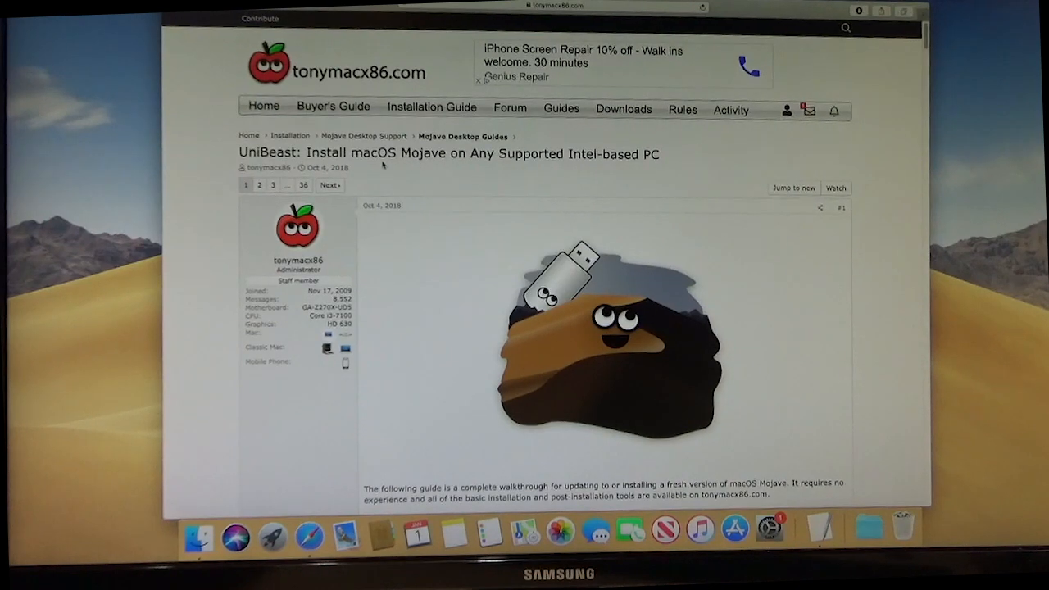
{"action": "mouse_move", "coordinate": [576, 167]}
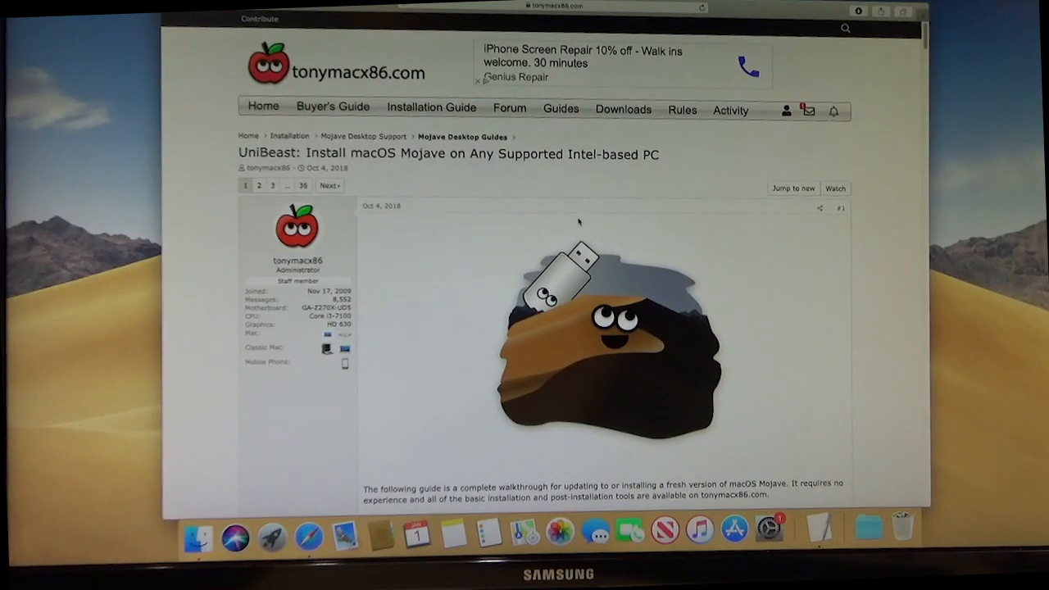
Step: In Disk Utility with all devices shown, select the SanDisk Ultra Media USB drive
{"action": "scroll", "scroll_direction": "down", "scroll_amount": 3}
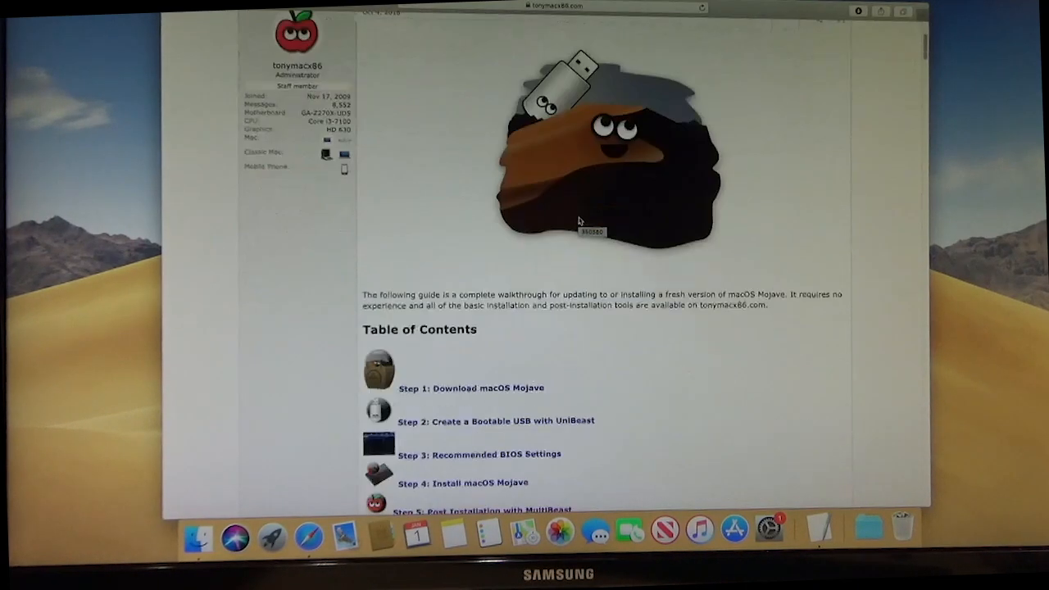
{"action": "scroll", "scroll_direction": "down", "scroll_amount": 3}
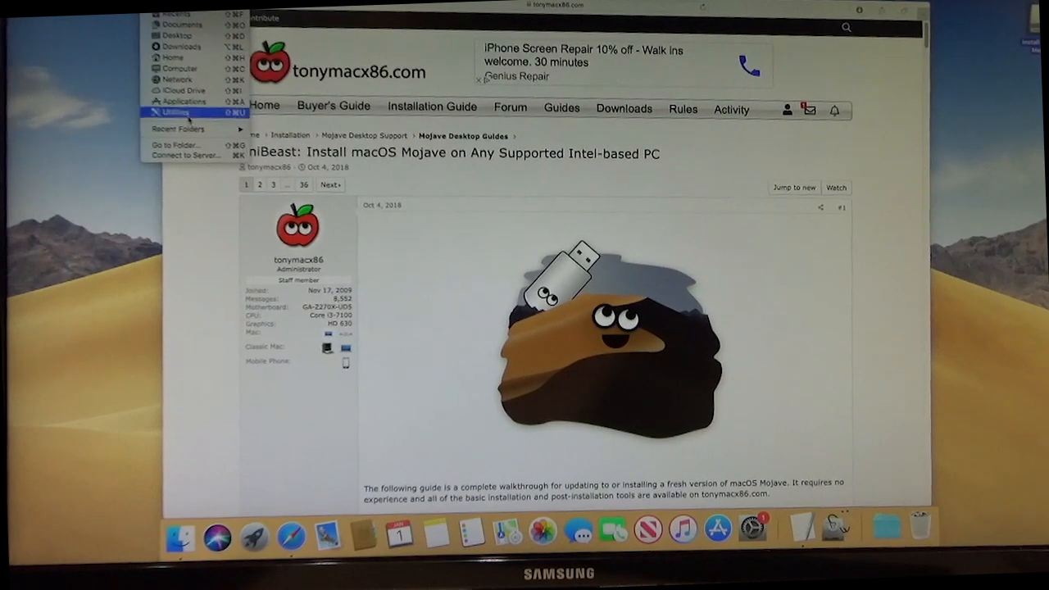
{"action": "left_click", "coordinate": [173, 105]}
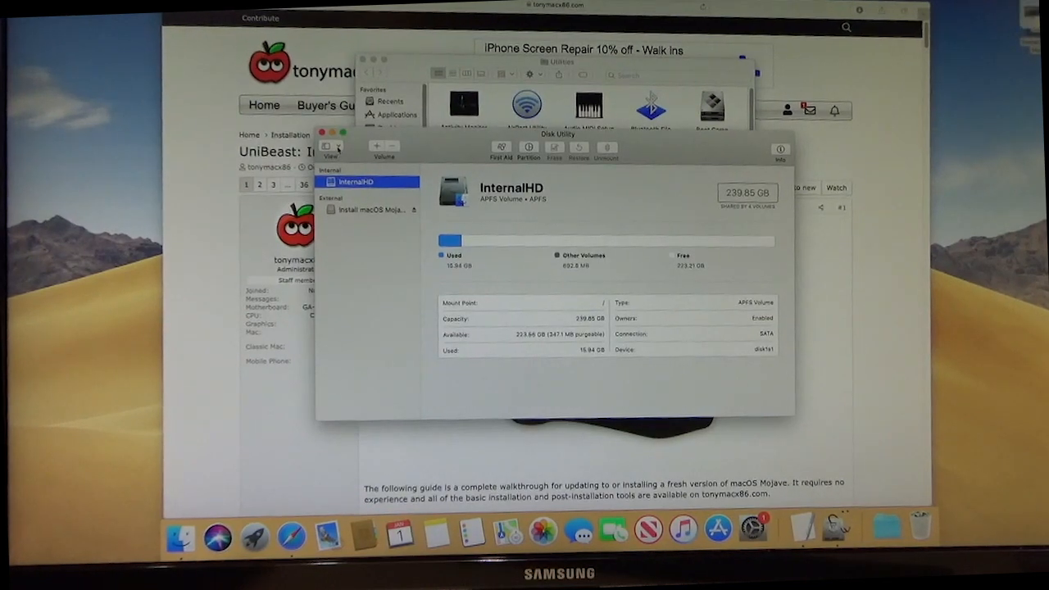
{"action": "left_click", "coordinate": [331, 146]}
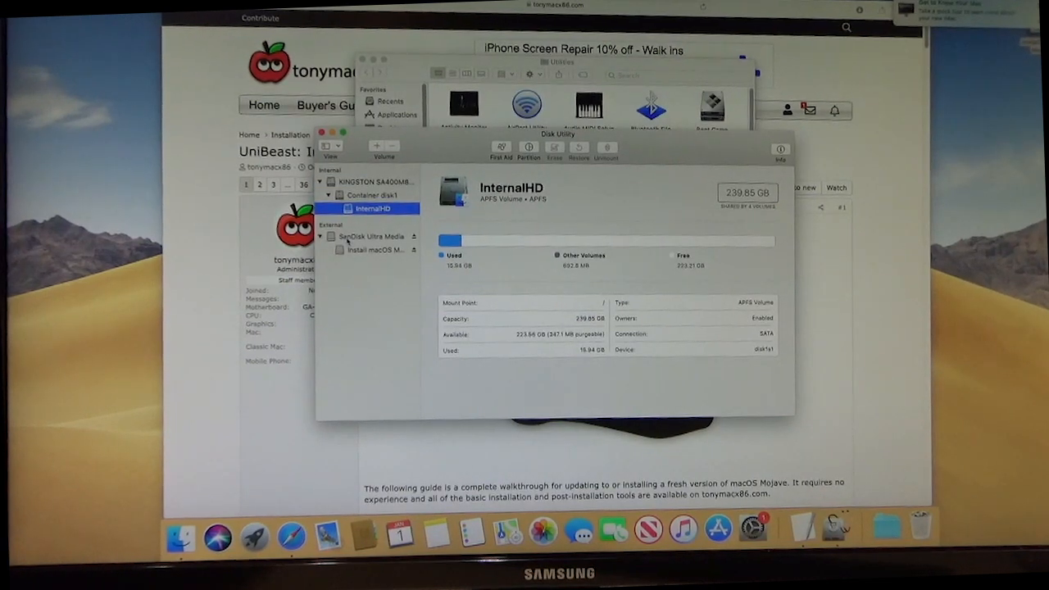
{"action": "left_click", "coordinate": [363, 236]}
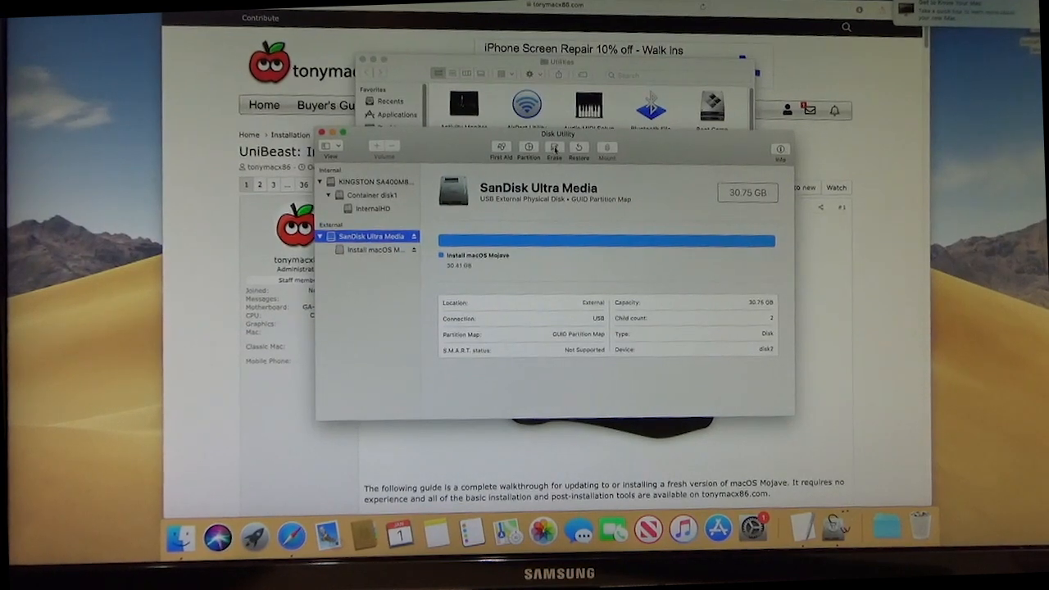
Step: Erase the drive as Mac OS Extended (Journaled) with GUID Partition Map, then quit Disk Utility
{"action": "left_click", "coordinate": [529, 148]}
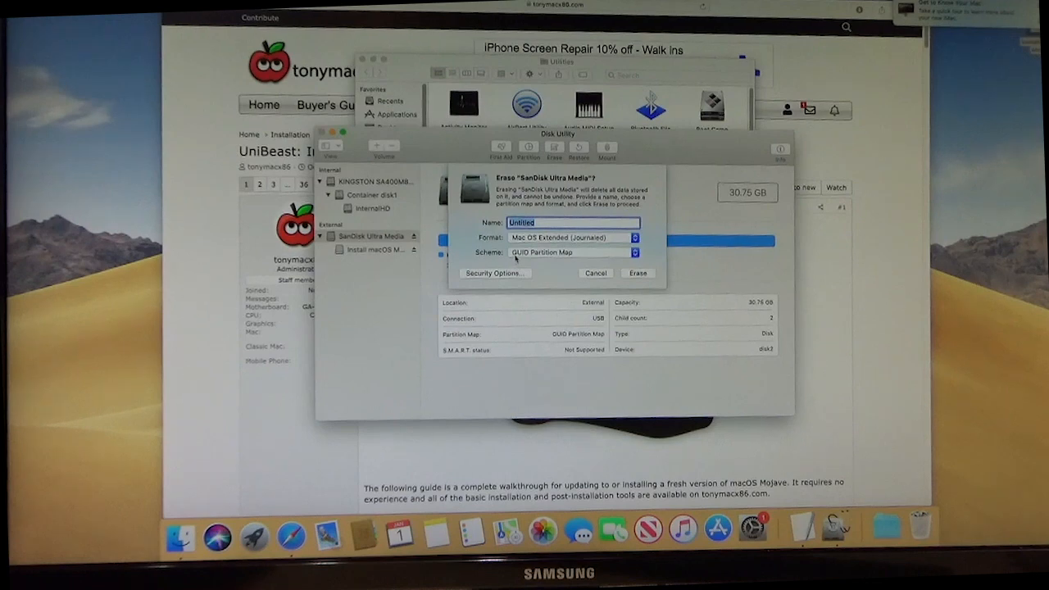
{"action": "mouse_move", "coordinate": [567, 258]}
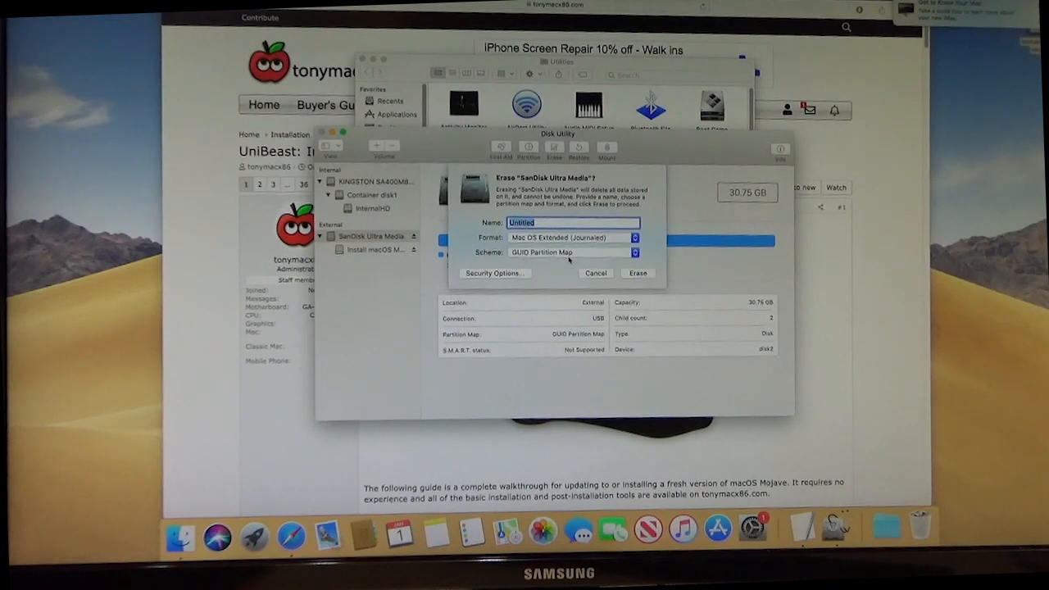
{"action": "left_click", "coordinate": [638, 272]}
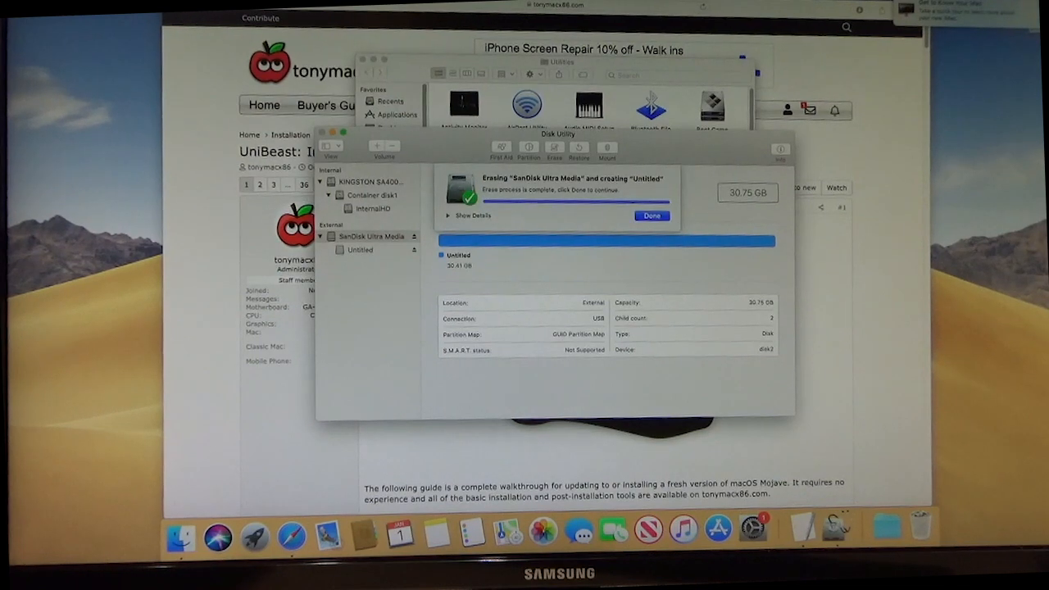
{"action": "left_click", "coordinate": [651, 217]}
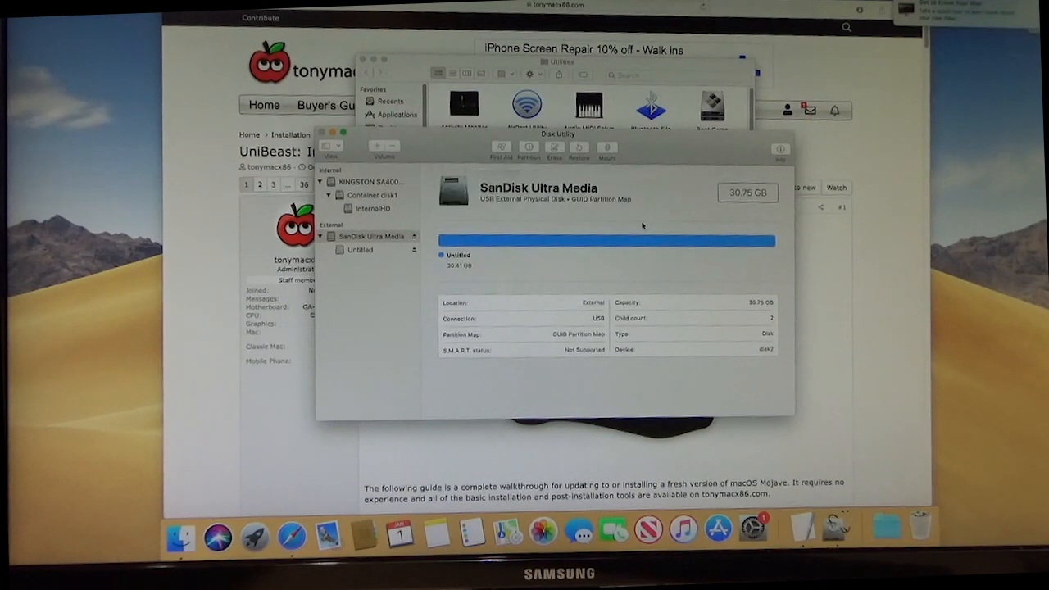
{"action": "left_click", "coordinate": [366, 236]}
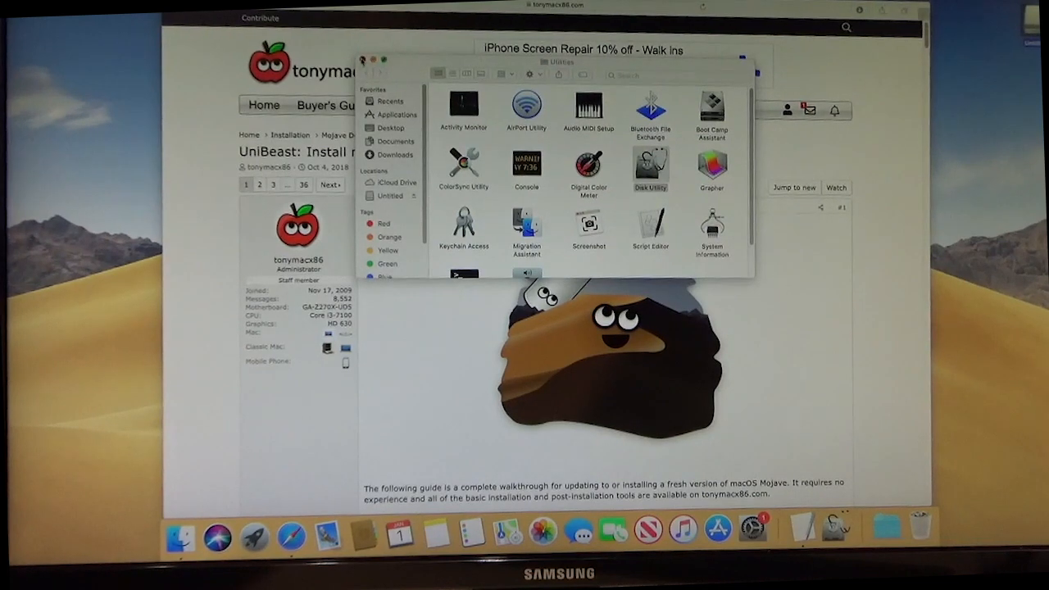
Step: Load the Google Drive link for Unibeast-Clover.zip in a new Safari tab and copy the next link
{"action": "left_click", "coordinate": [370, 59]}
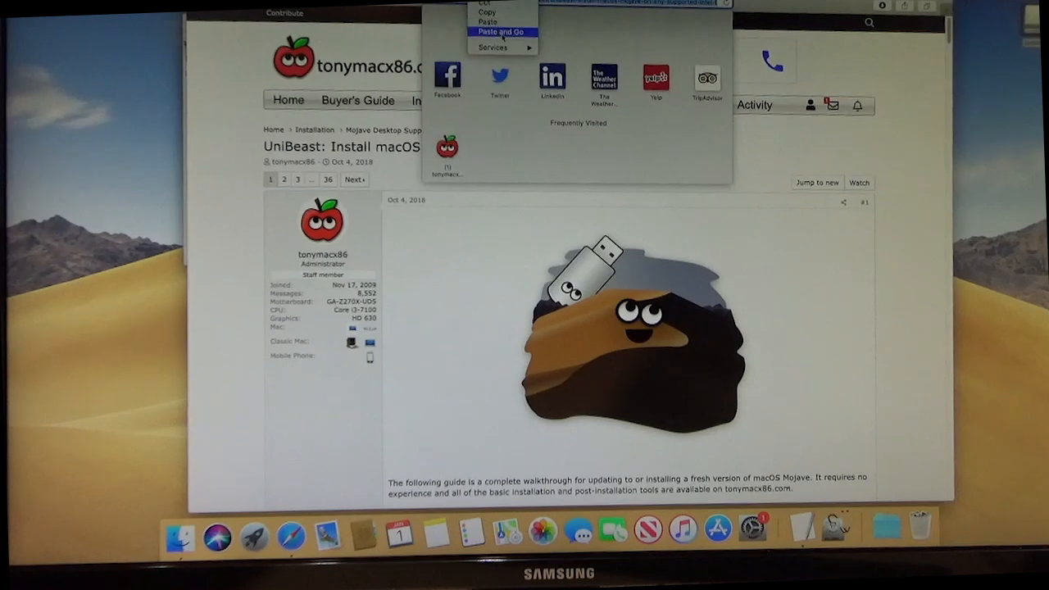
{"action": "left_click", "coordinate": [502, 33]}
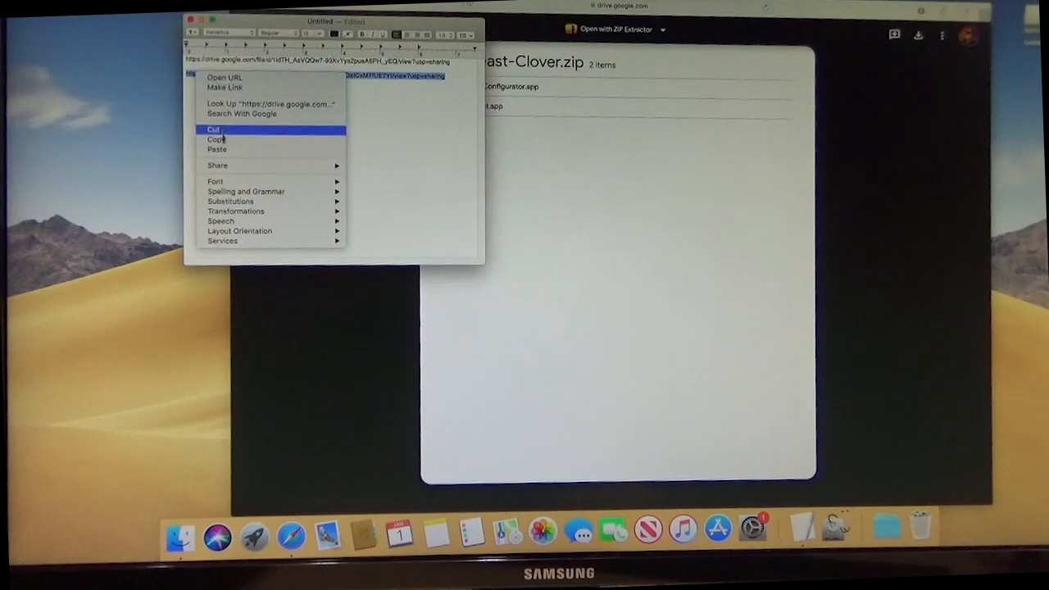
{"action": "left_click", "coordinate": [215, 131]}
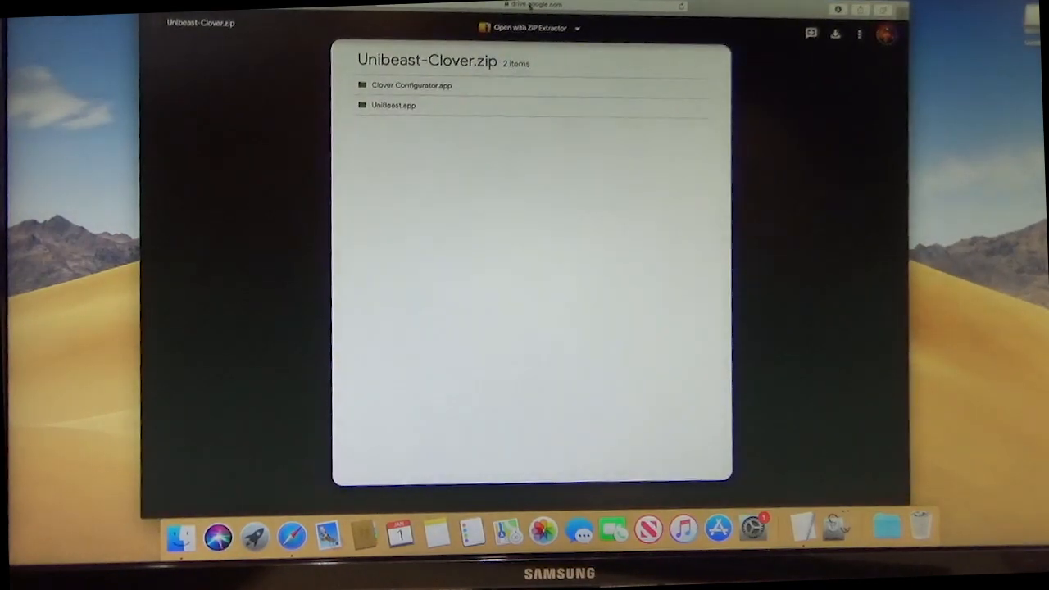
{"action": "right_click", "coordinate": [532, 7]}
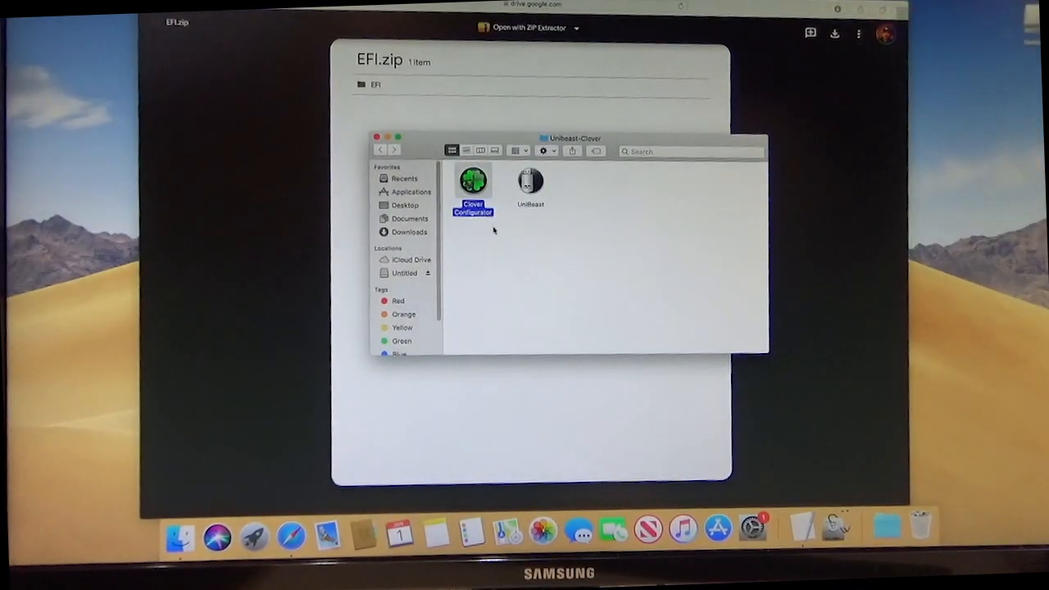
Step: Launch UniBeast from the Unibeast-Clover folder and confirm the downloaded-app warning
{"action": "left_click", "coordinate": [531, 180]}
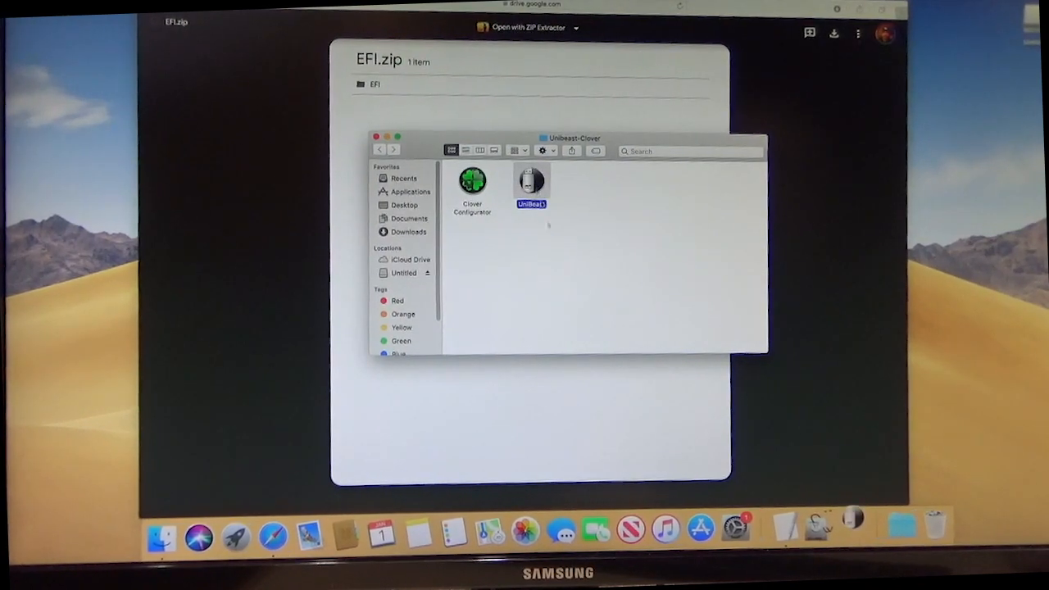
{"action": "double_click", "coordinate": [531, 180]}
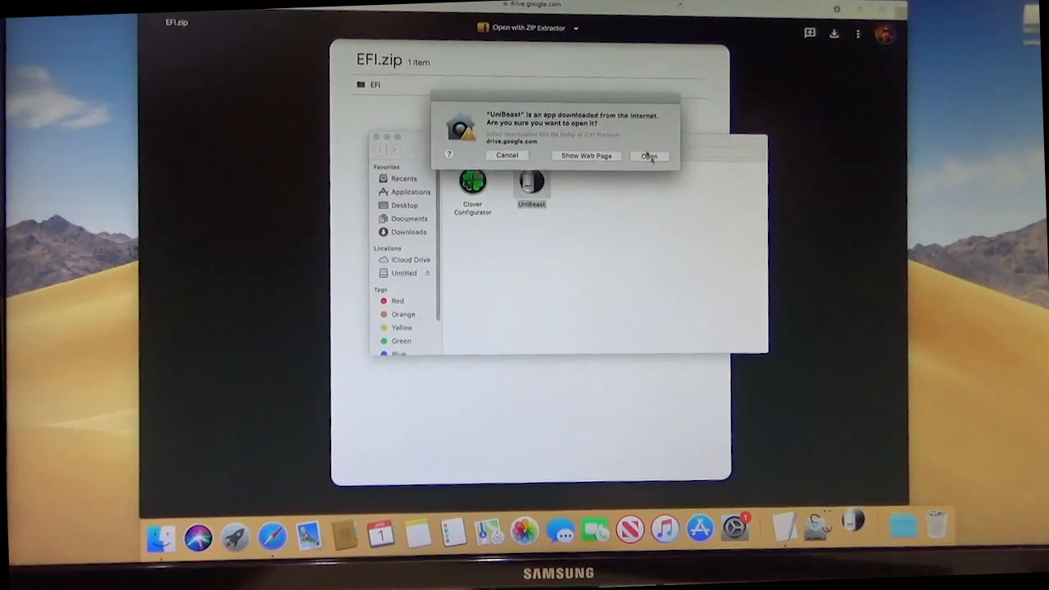
{"action": "left_click", "coordinate": [649, 156]}
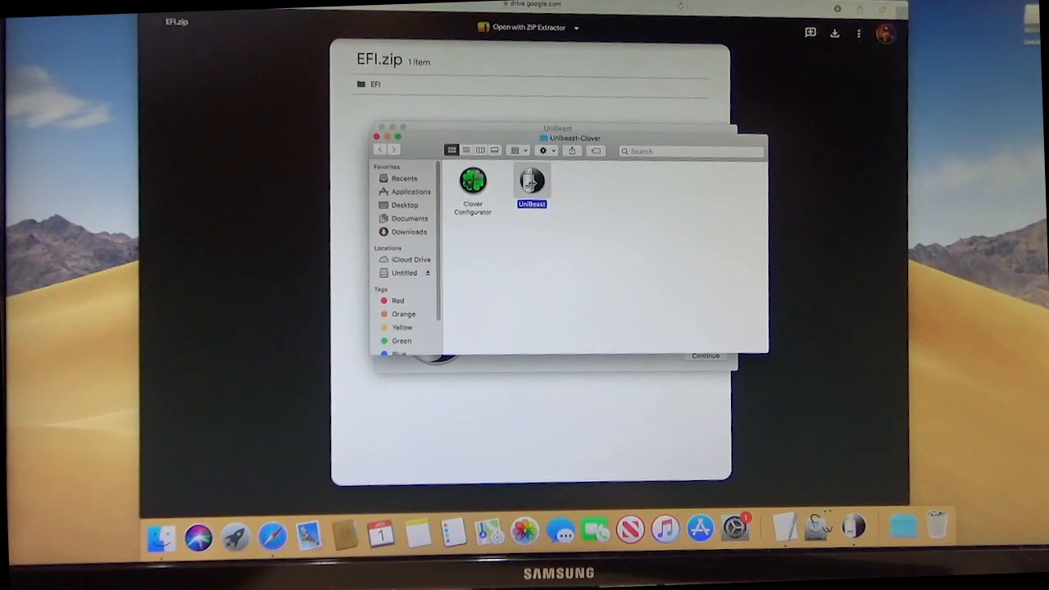
{"action": "right_click", "coordinate": [531, 181]}
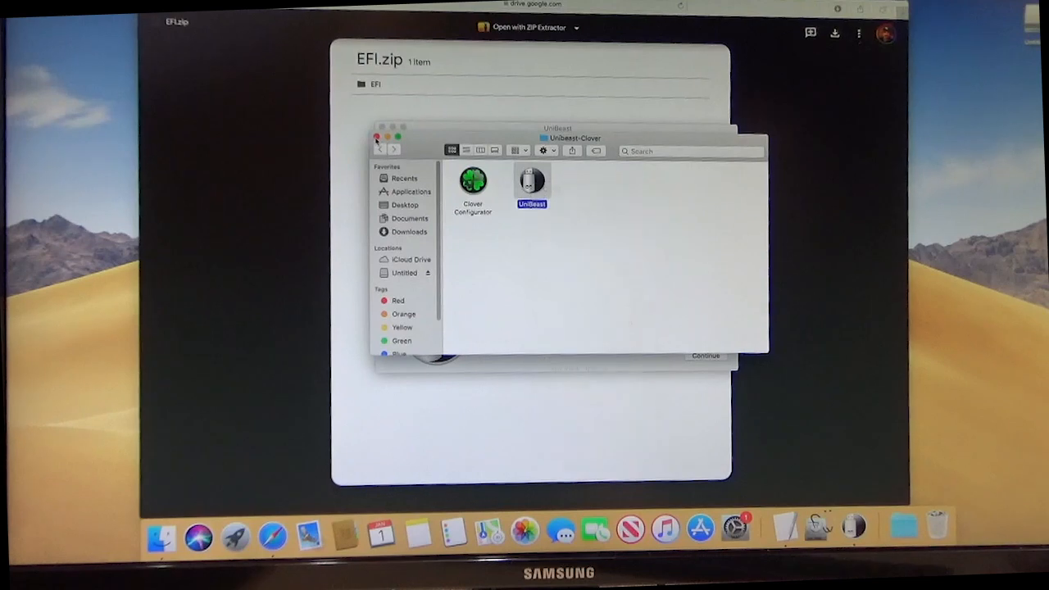
Step: Continue past Introduction, Read Me and License in UniBeast and agree to the license terms
{"action": "double_click", "coordinate": [531, 178]}
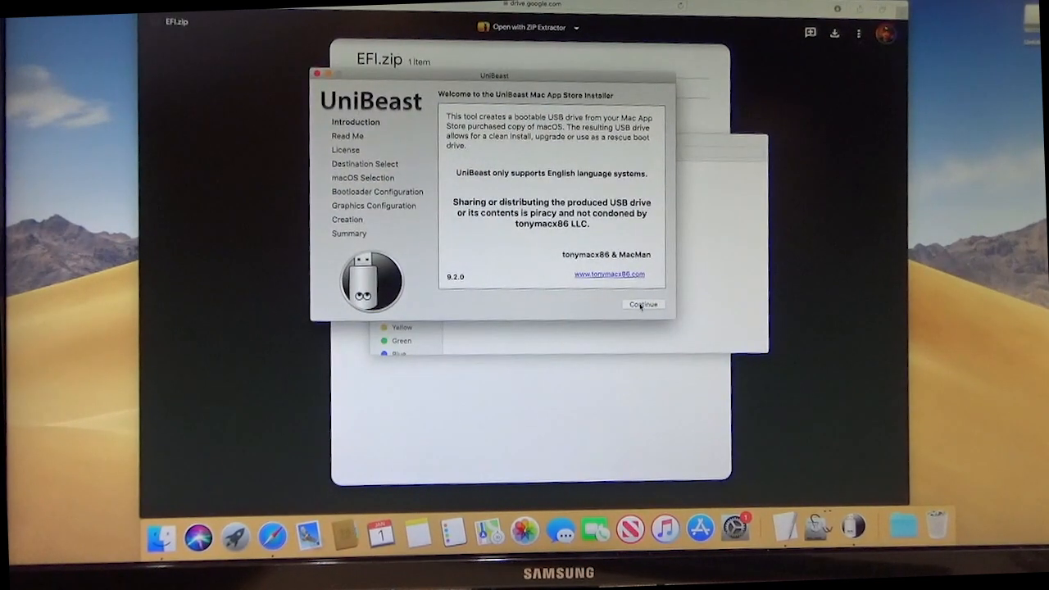
{"action": "left_click", "coordinate": [643, 303]}
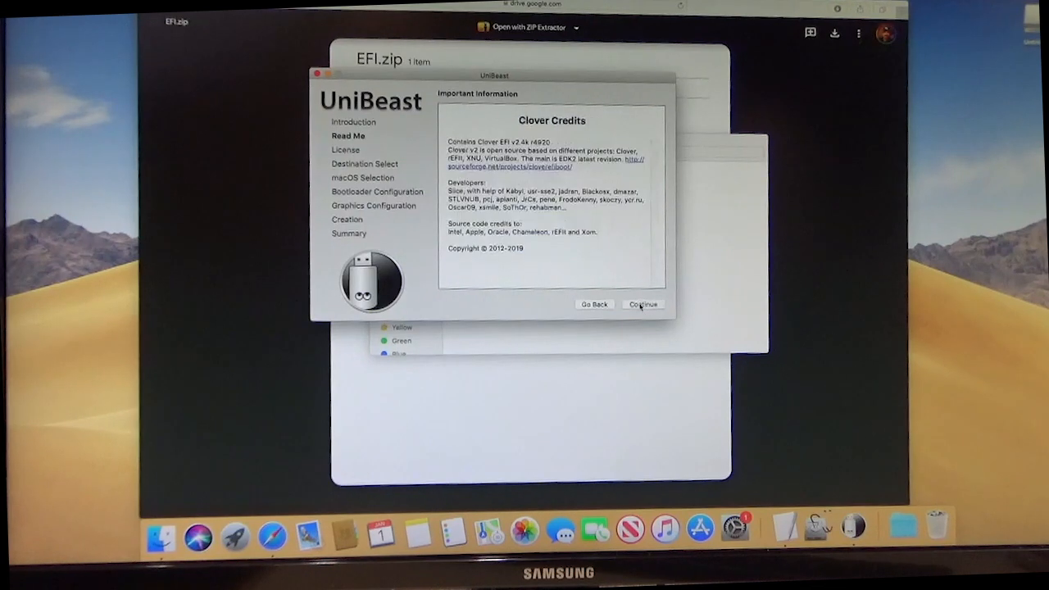
{"action": "left_click", "coordinate": [643, 303]}
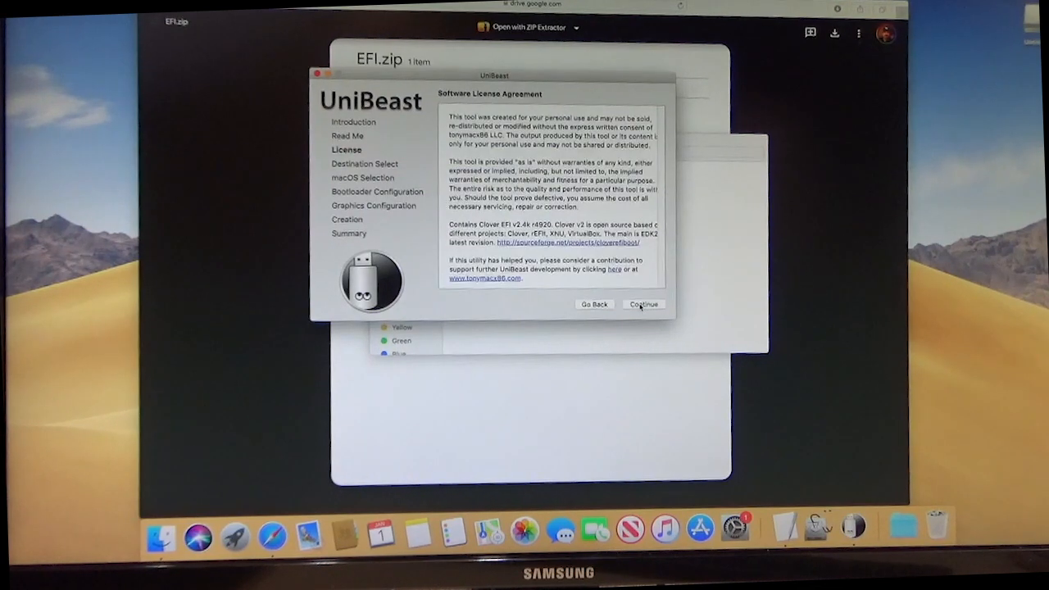
{"action": "left_click", "coordinate": [644, 303]}
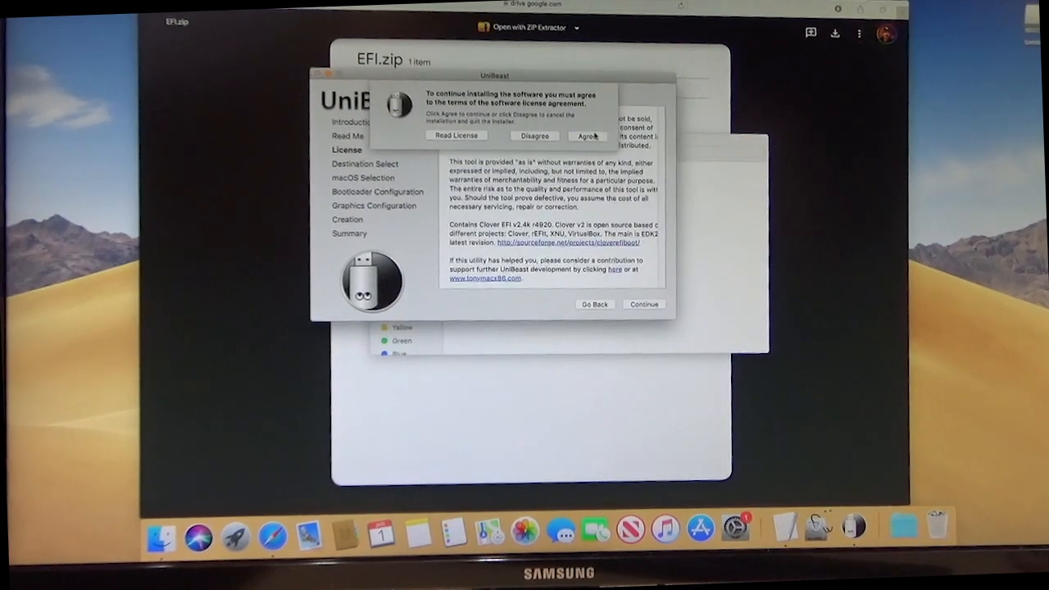
{"action": "left_click", "coordinate": [588, 134]}
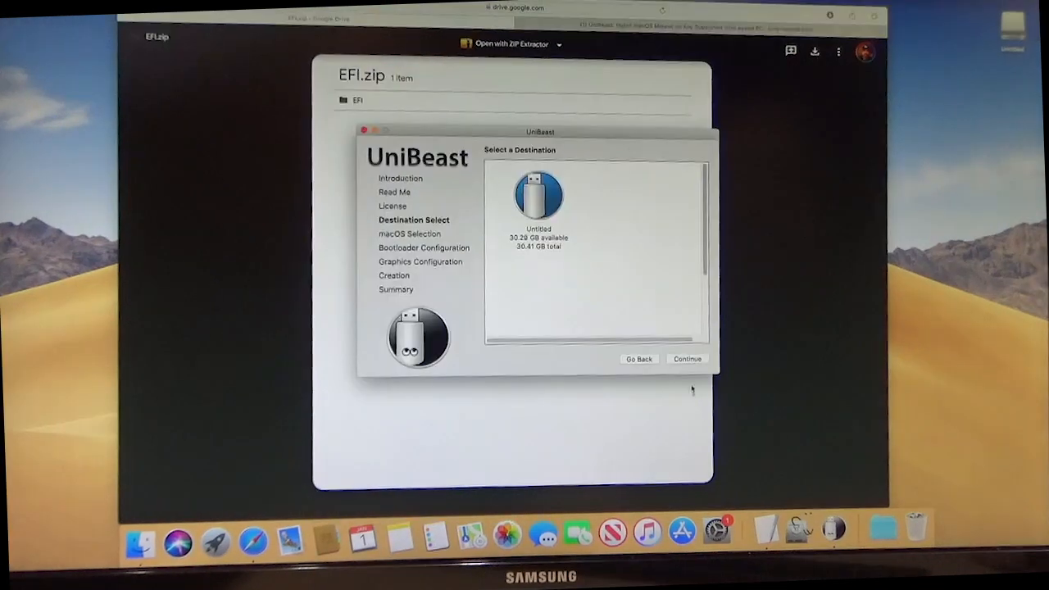
Step: Choose the Untitled USB drive as destination and Mojave as the installer
{"action": "left_click", "coordinate": [689, 357]}
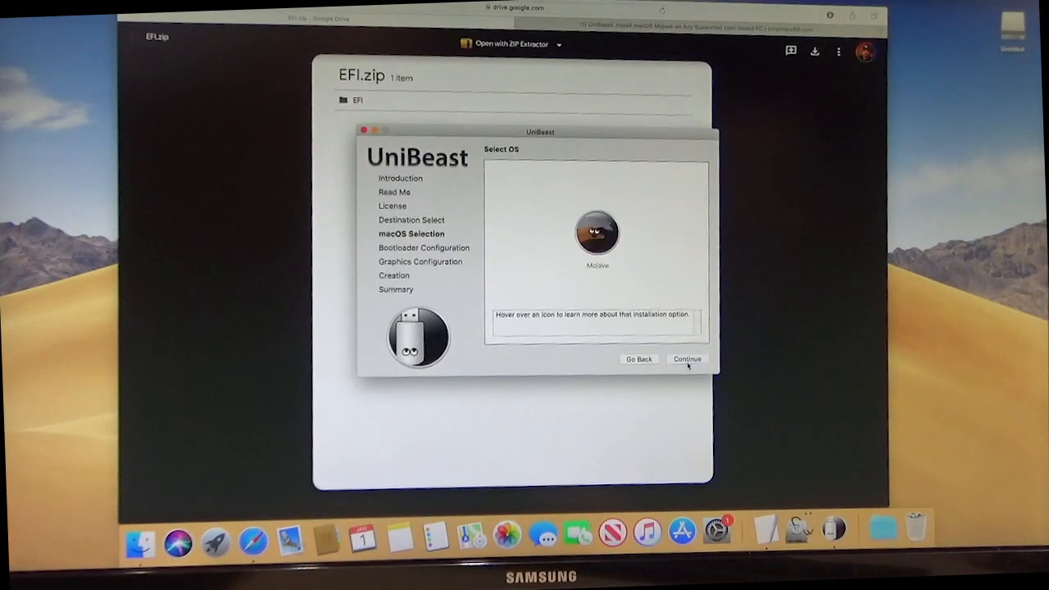
{"action": "mouse_move", "coordinate": [603, 236]}
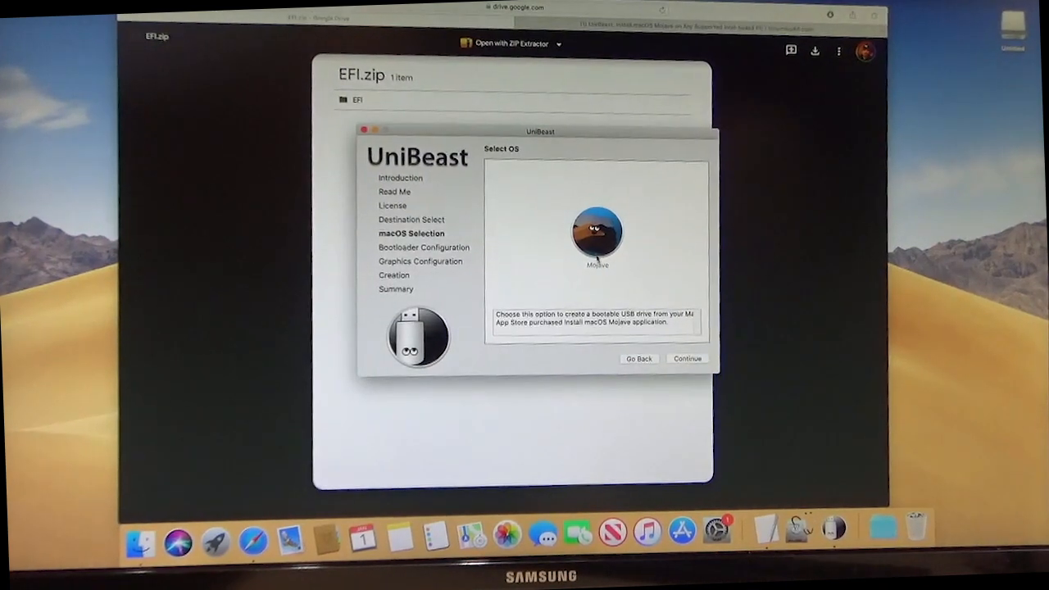
{"action": "left_click", "coordinate": [689, 357]}
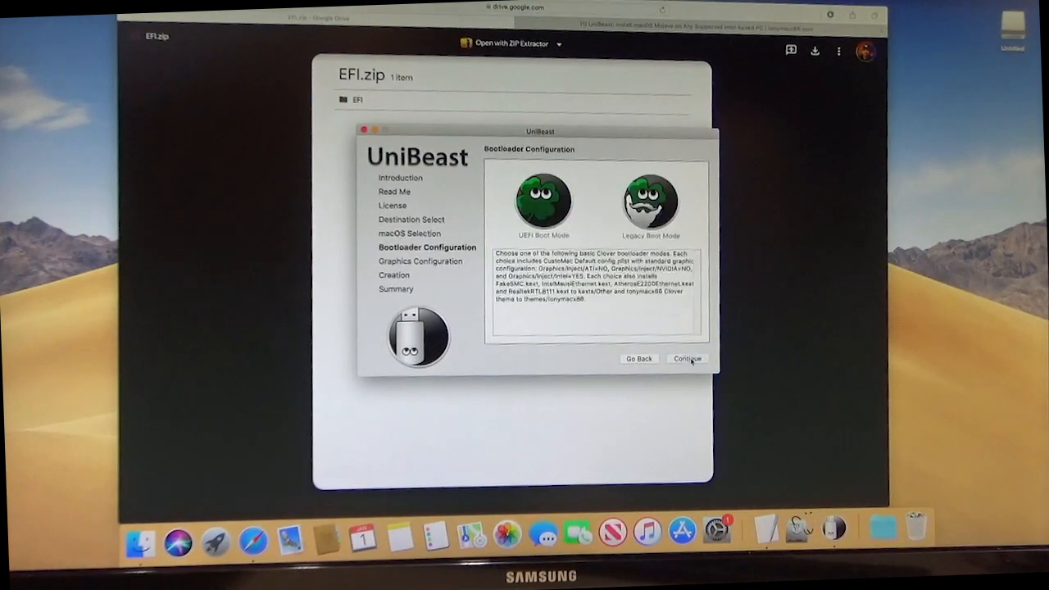
Step: Select UEFI Boot Mode as the bootloader and continue to graphics configuration
{"action": "left_click", "coordinate": [544, 196]}
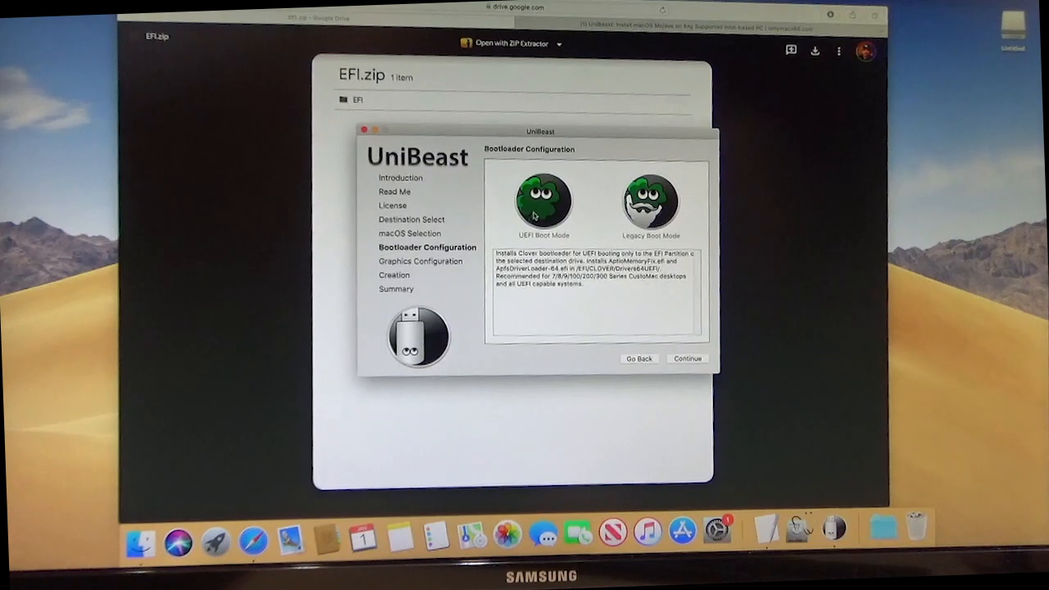
{"action": "left_click", "coordinate": [543, 200]}
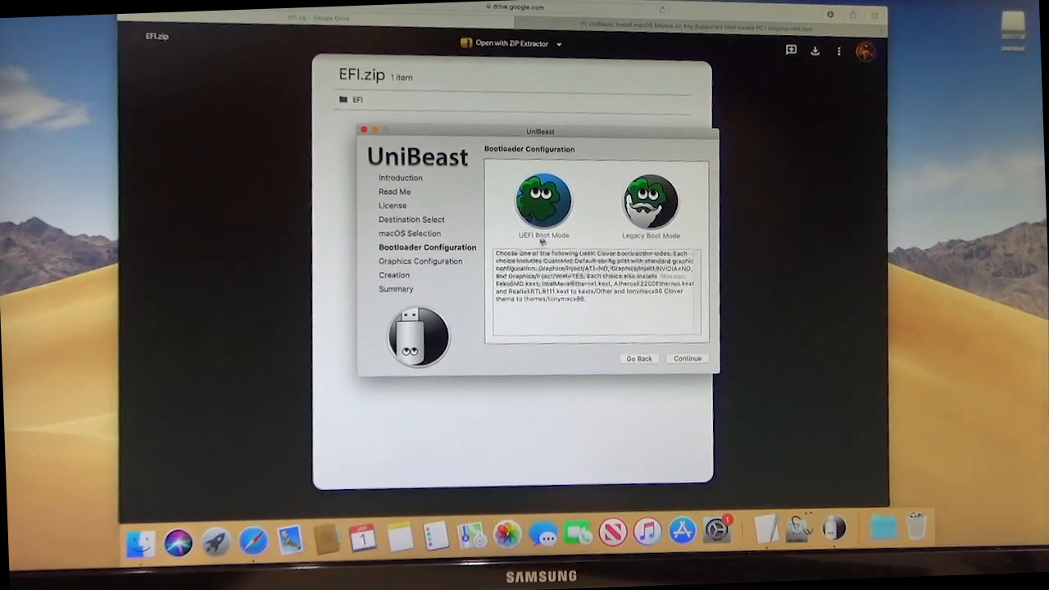
{"action": "left_click", "coordinate": [542, 200]}
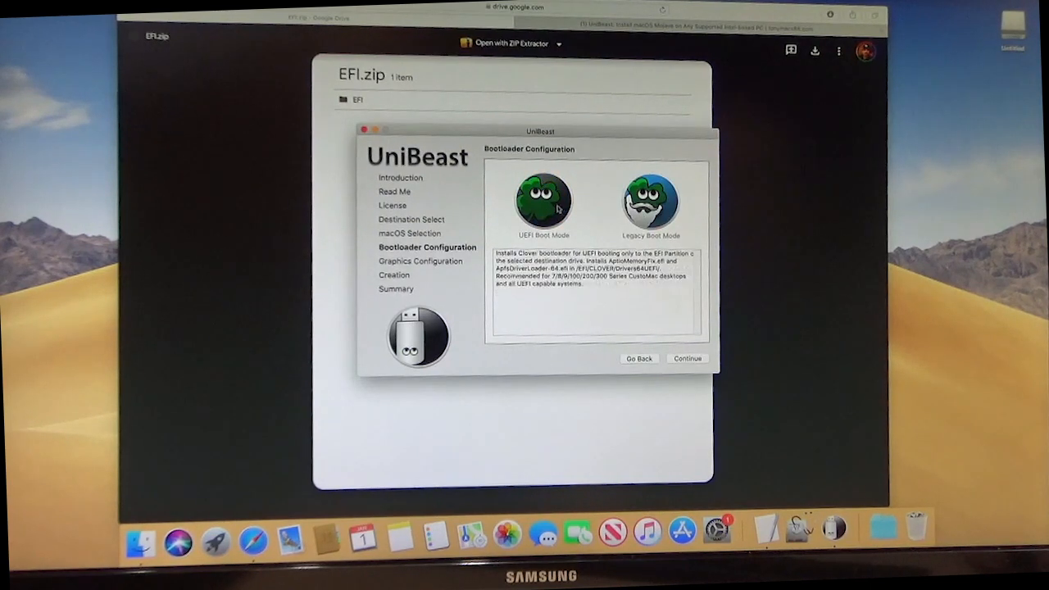
{"action": "left_click", "coordinate": [687, 357]}
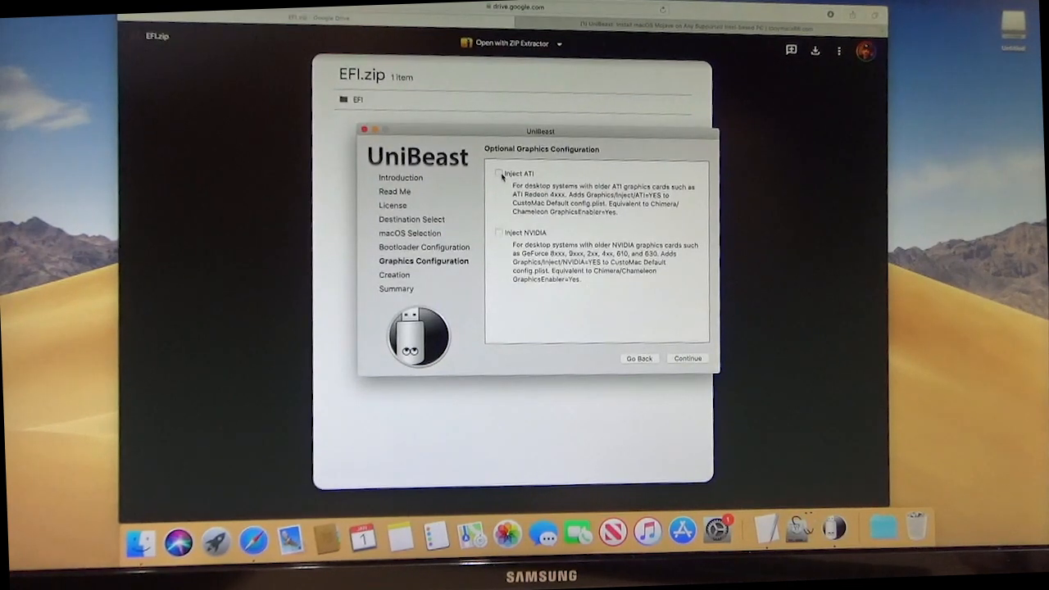
{"action": "mouse_move", "coordinate": [518, 222]}
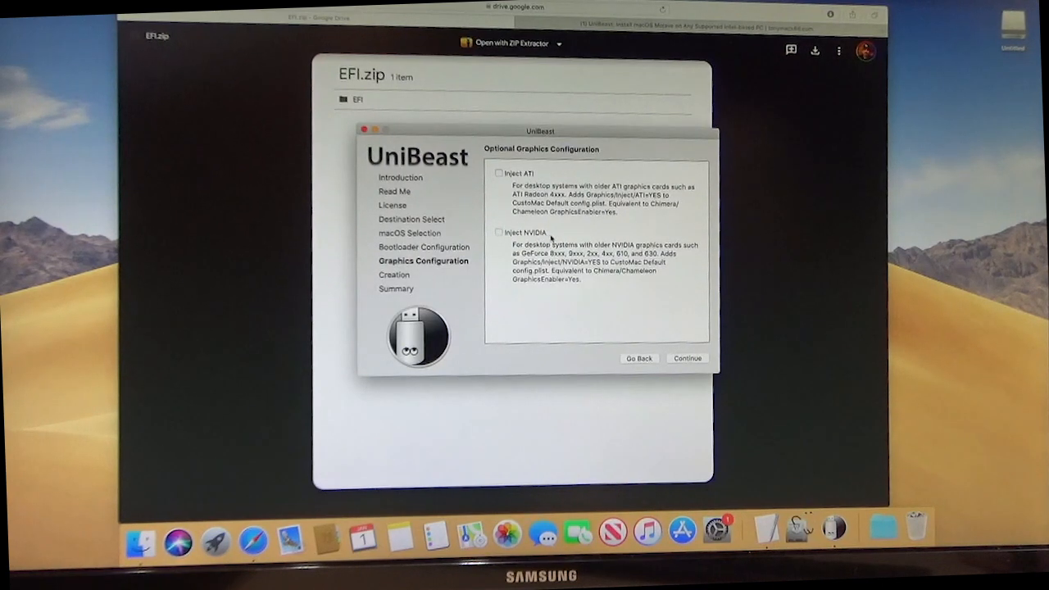
{"action": "mouse_move", "coordinate": [636, 279]}
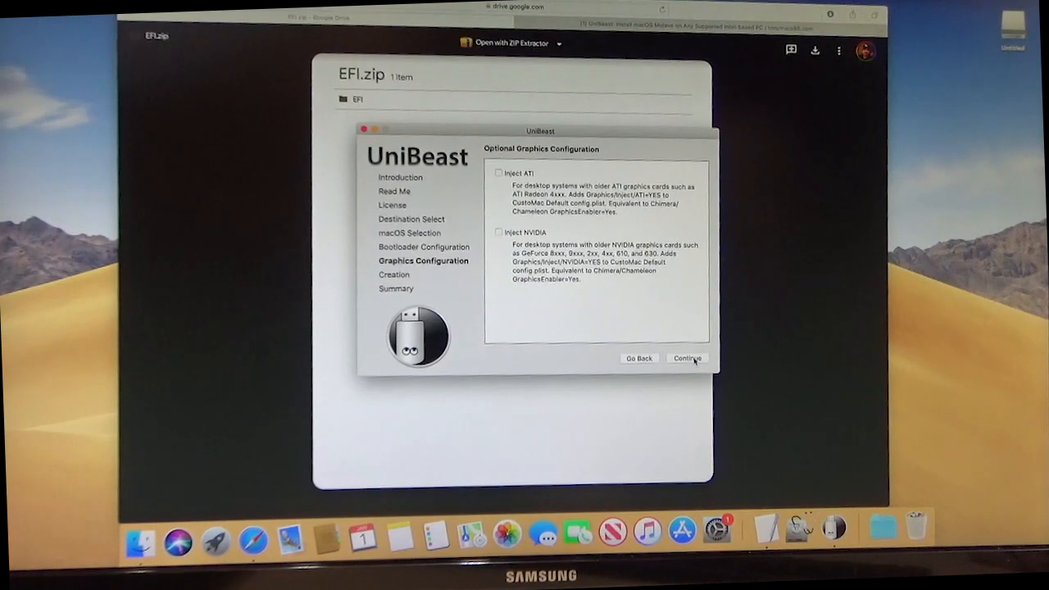
Step: Skip graphics injection, verify the Untitled/Mojave/UEFI options and authorize building the bootable drive
{"action": "left_click", "coordinate": [688, 358]}
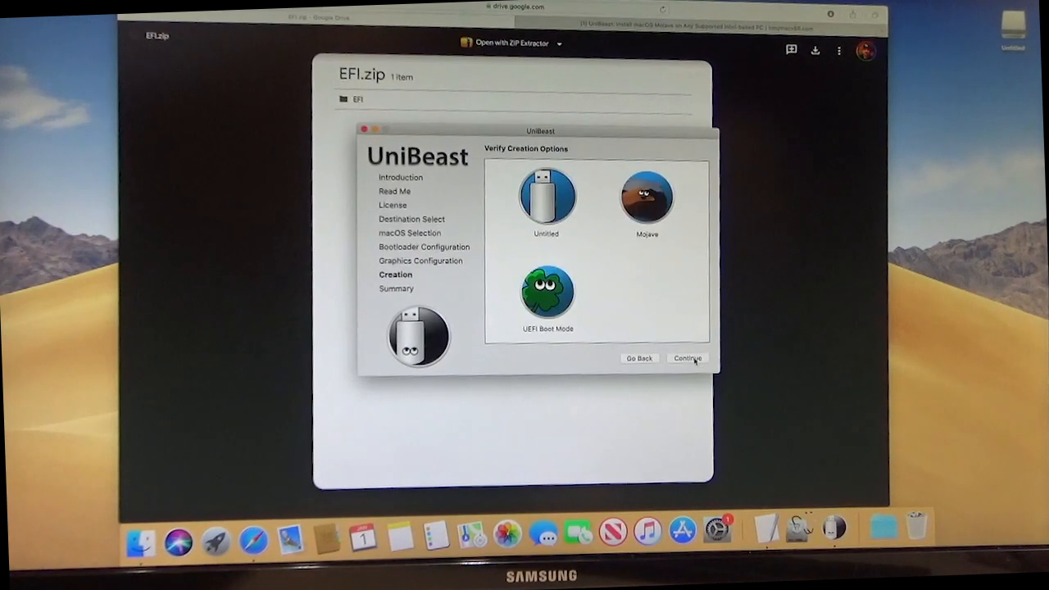
{"action": "left_click", "coordinate": [689, 358]}
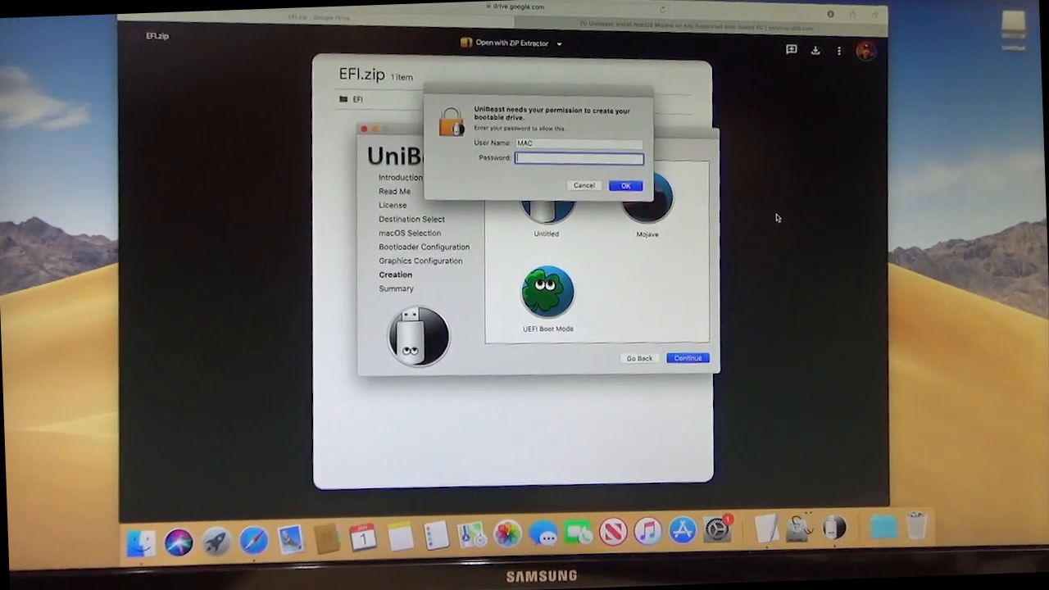
{"action": "left_click", "coordinate": [626, 186]}
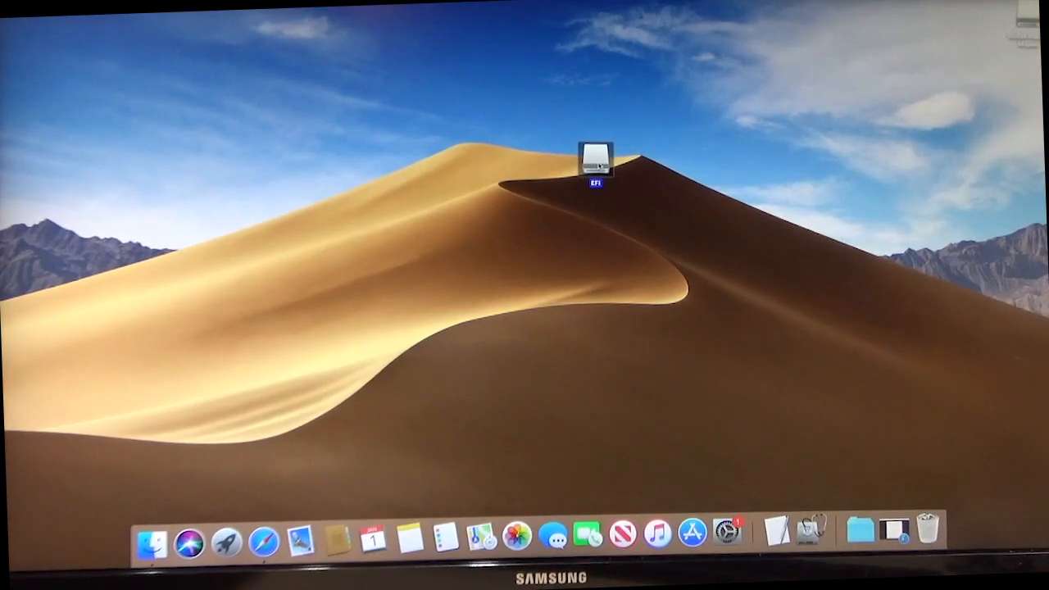
{"action": "mouse_move", "coordinate": [813, 539]}
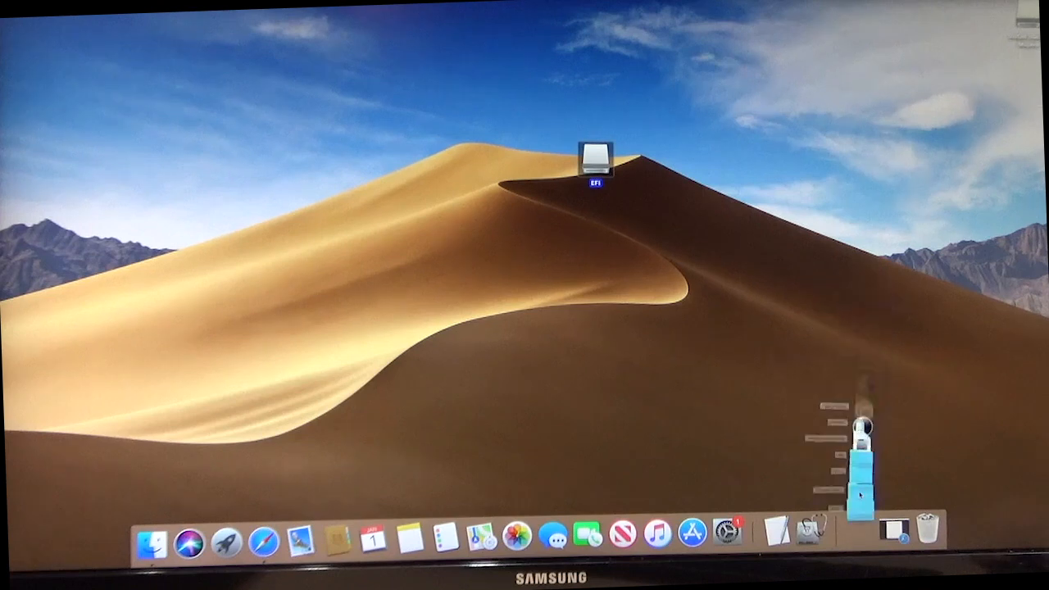
Step: Open the mounted EFI volume from the desktop to show its EFI folder in Finder
{"action": "double_click", "coordinate": [594, 156]}
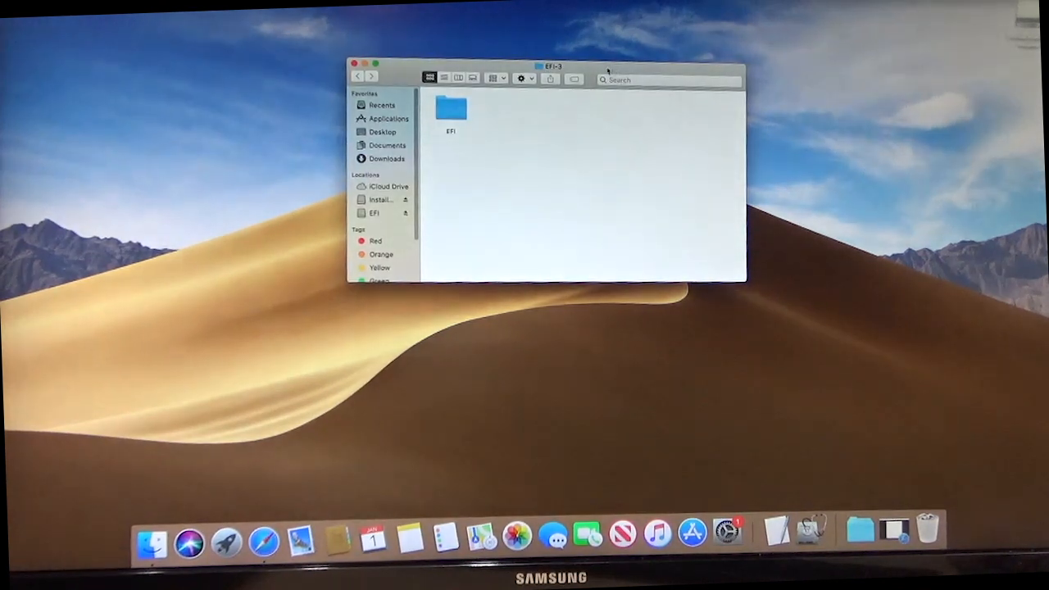